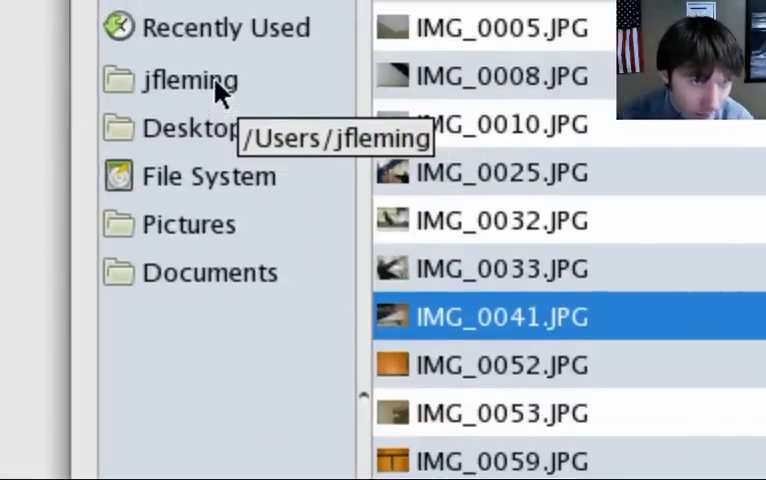
Navigate the Open Image dialog to Home > Downloads > geo_pictures to list its photos.
{"action": "left_click", "coordinate": [186, 82]}
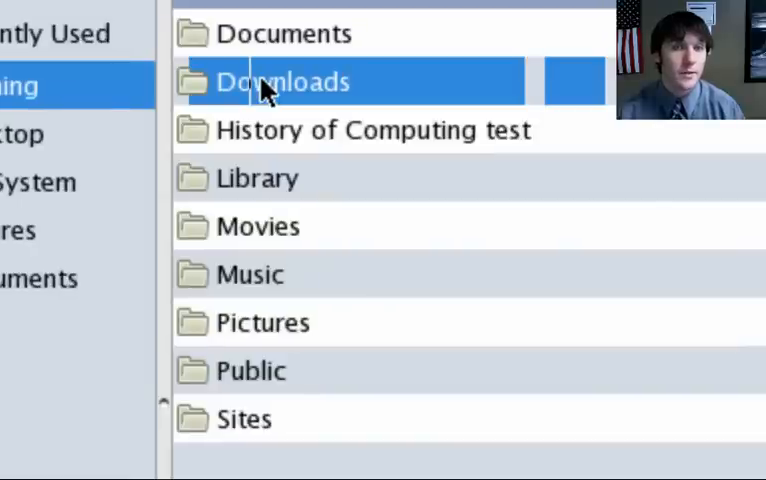
{"action": "double_click", "coordinate": [282, 80]}
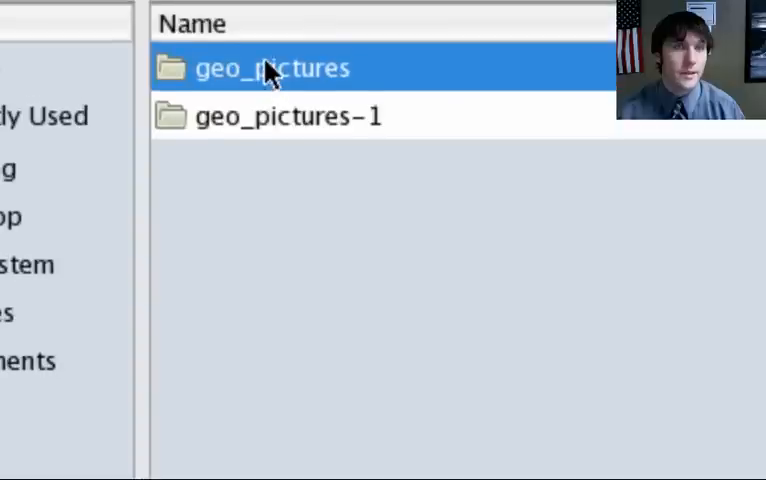
{"action": "double_click", "coordinate": [270, 68]}
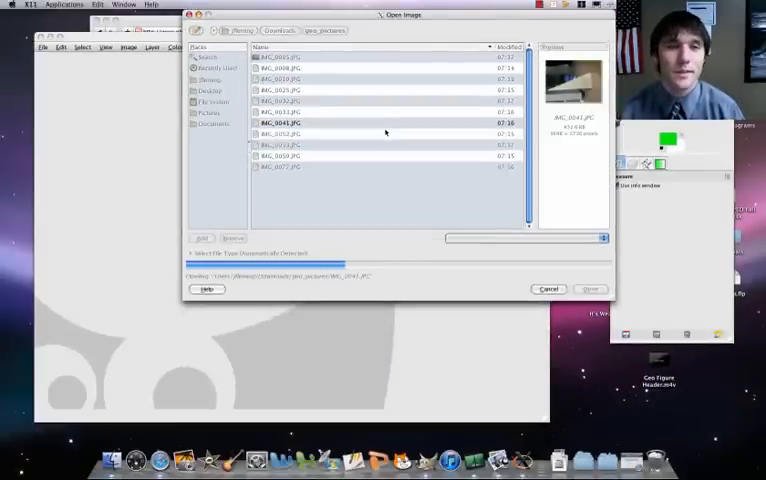
Load the wooden triangle photo, rotate it, and fit the canvas to the rotated layer.
{"action": "left_click", "coordinate": [588, 288]}
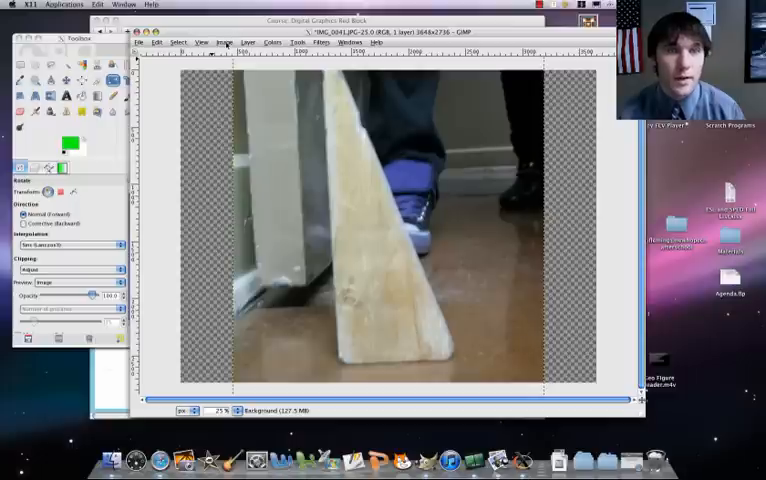
{"action": "left_click", "coordinate": [226, 44]}
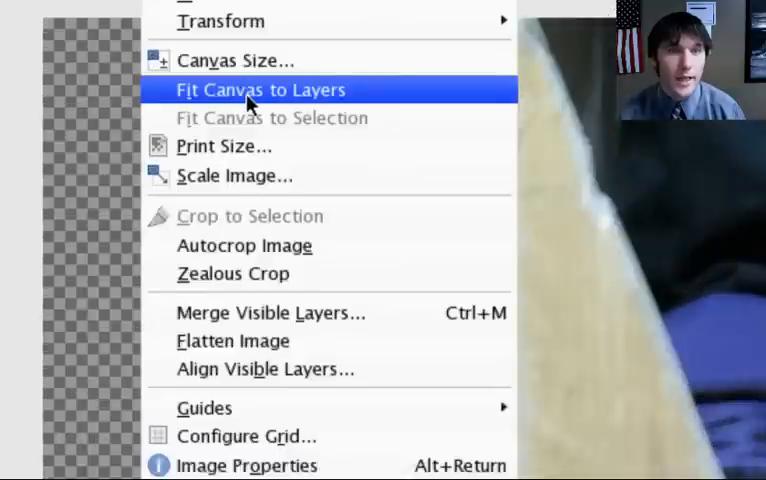
{"action": "left_click", "coordinate": [248, 90]}
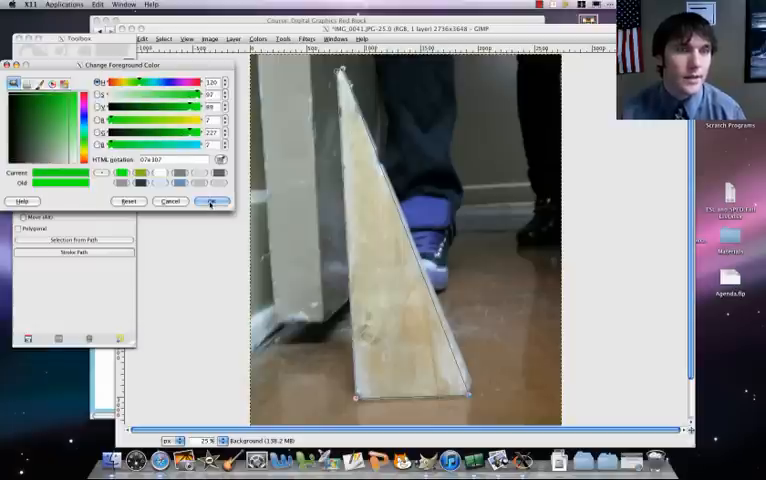
Stroke the triangle path with a thick lime-green line along its three edges.
{"action": "left_click", "coordinate": [212, 200]}
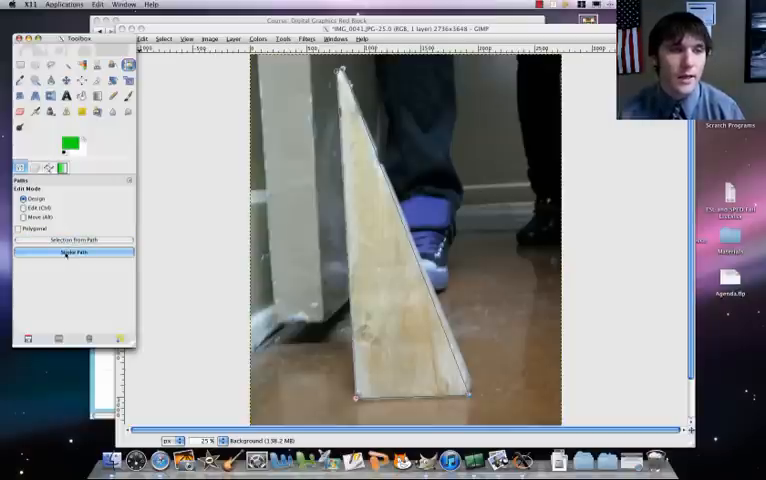
{"action": "left_click", "coordinate": [72, 252]}
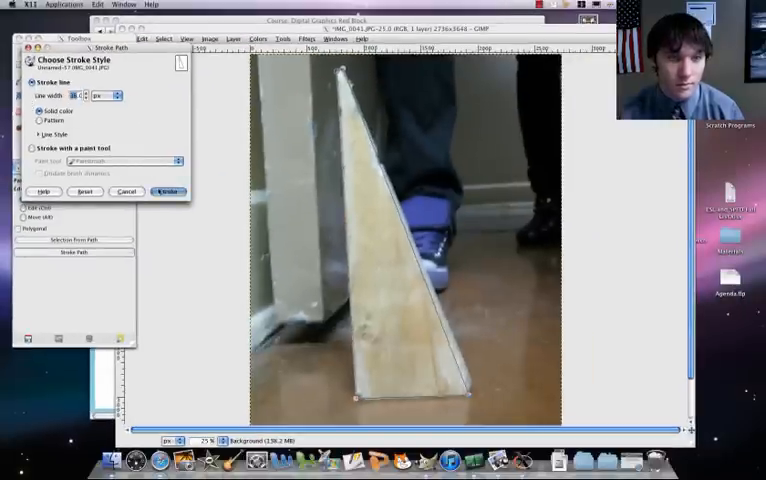
{"action": "left_click", "coordinate": [168, 192]}
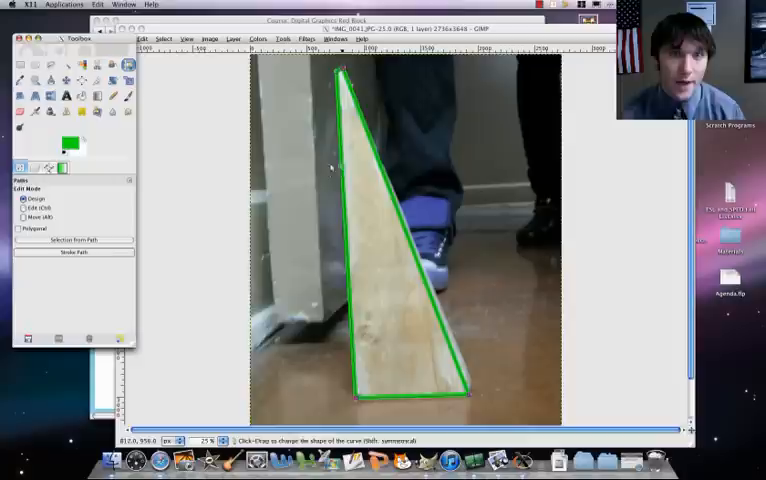
Convert the triangle path to a selection and set the foreground colour to blue.
{"action": "left_click", "coordinate": [72, 240]}
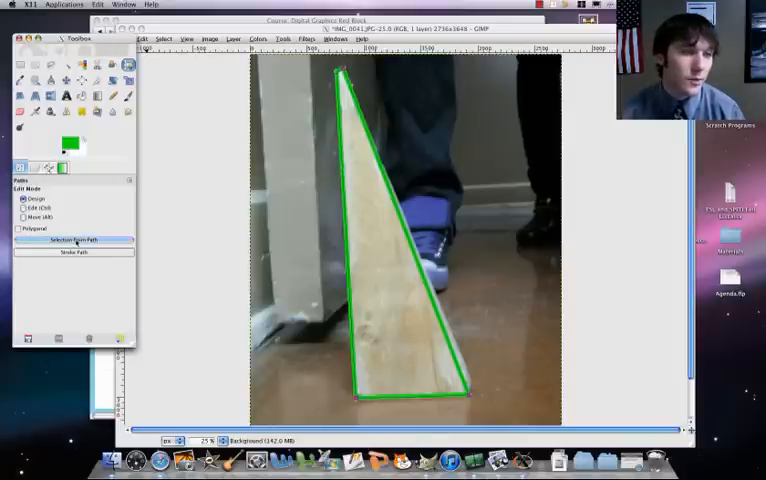
{"action": "left_click", "coordinate": [72, 240]}
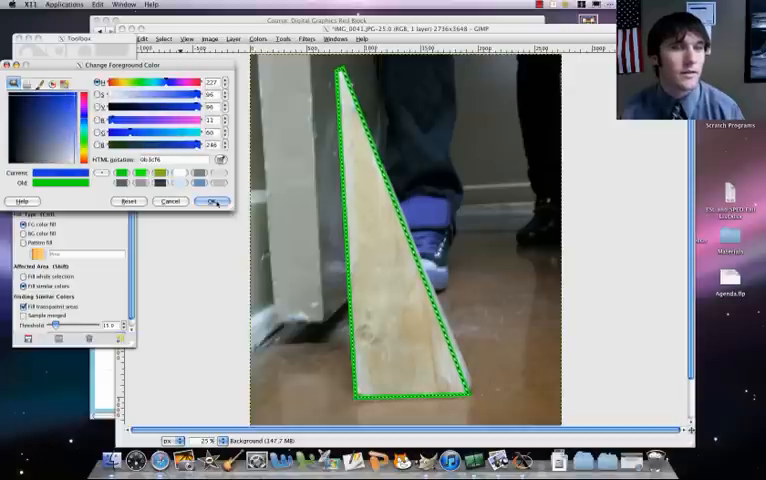
{"action": "left_click", "coordinate": [216, 200]}
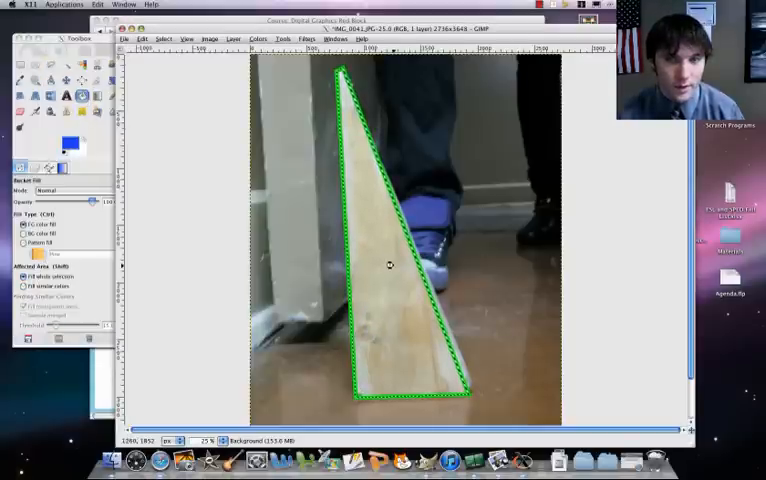
{"action": "left_click", "coordinate": [390, 264]}
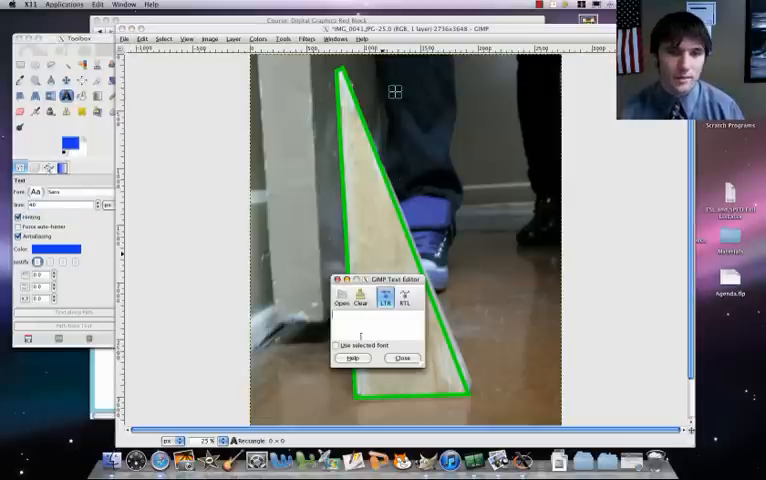
Add a blue text label reading 'Triangle' above the triangle's right side.
{"action": "type", "text": "Tr"}
{"action": "left_click", "coordinate": [60, 204]}
{"action": "type", "text": "120"}
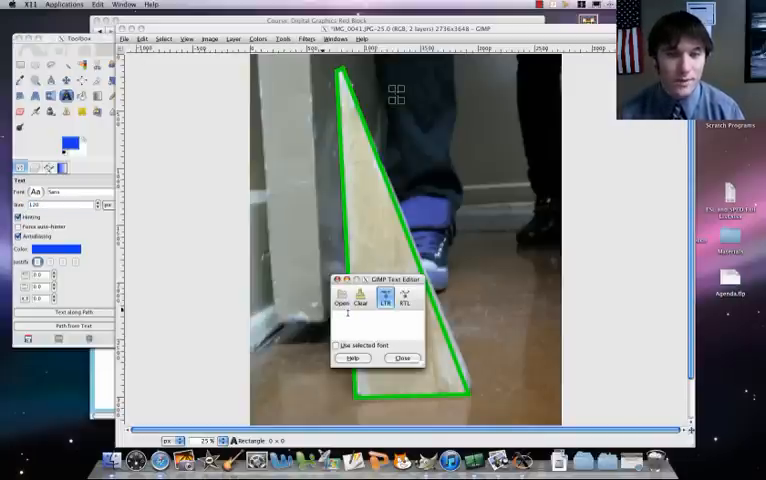
{"action": "type", "text": "Tri"}
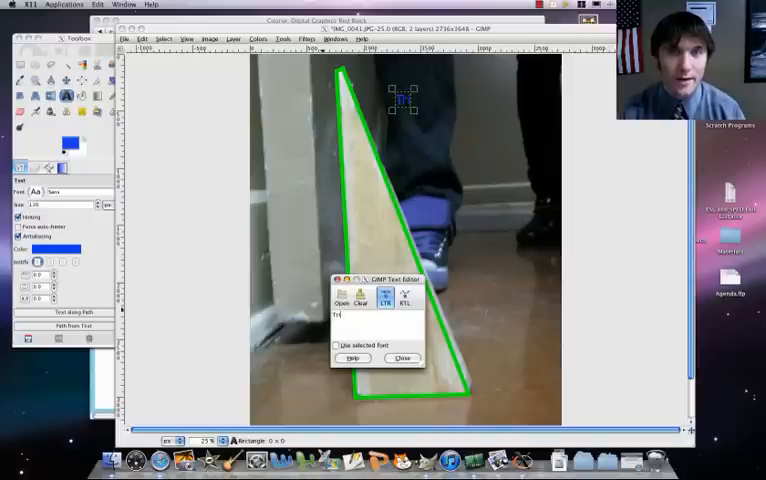
{"action": "type", "text": "Triangle"}
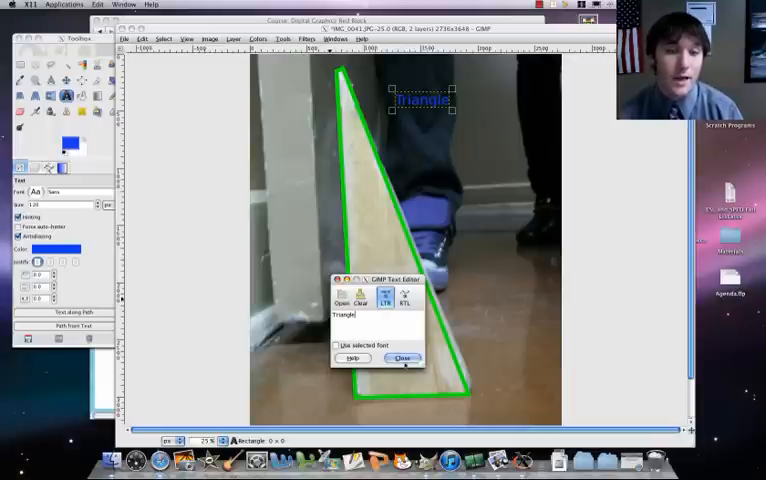
{"action": "left_click", "coordinate": [402, 358]}
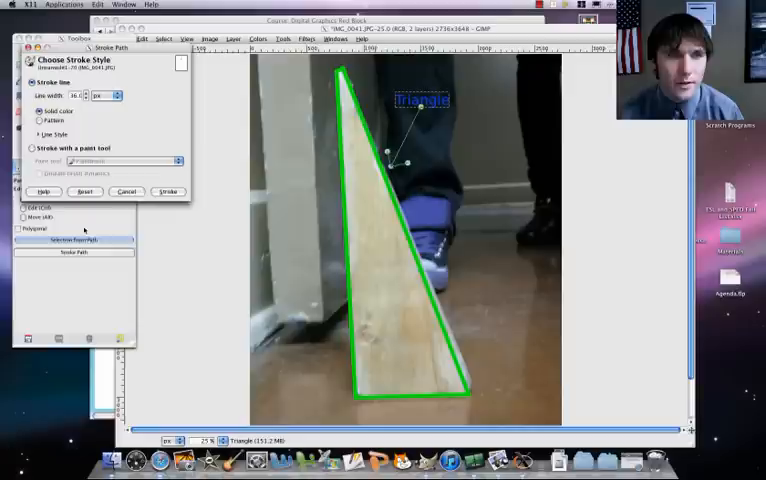
Stroke the arrow path from the label to the triangle in blue, twice for thickness.
{"action": "left_click", "coordinate": [126, 192]}
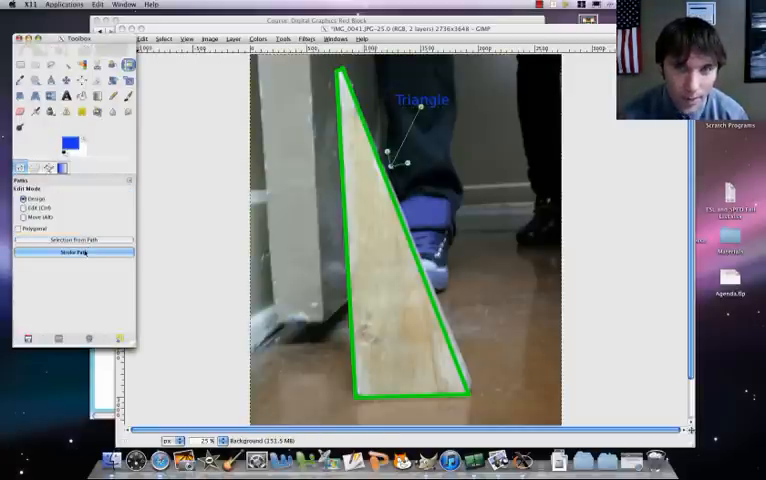
{"action": "left_click", "coordinate": [72, 252]}
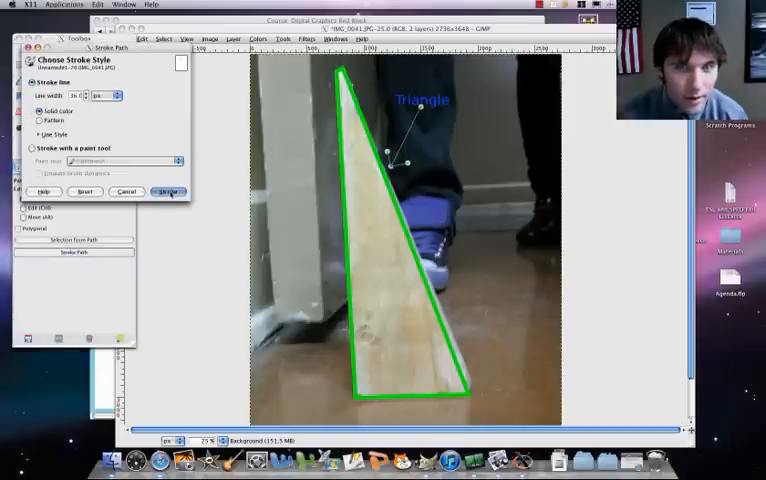
{"action": "left_click", "coordinate": [168, 192]}
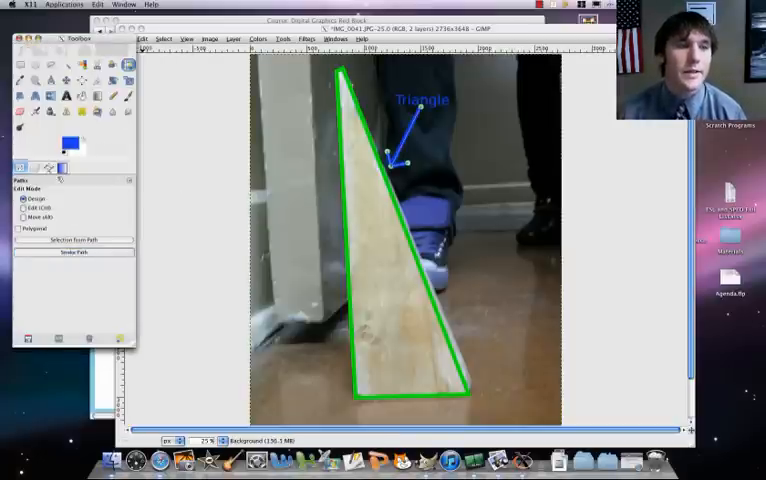